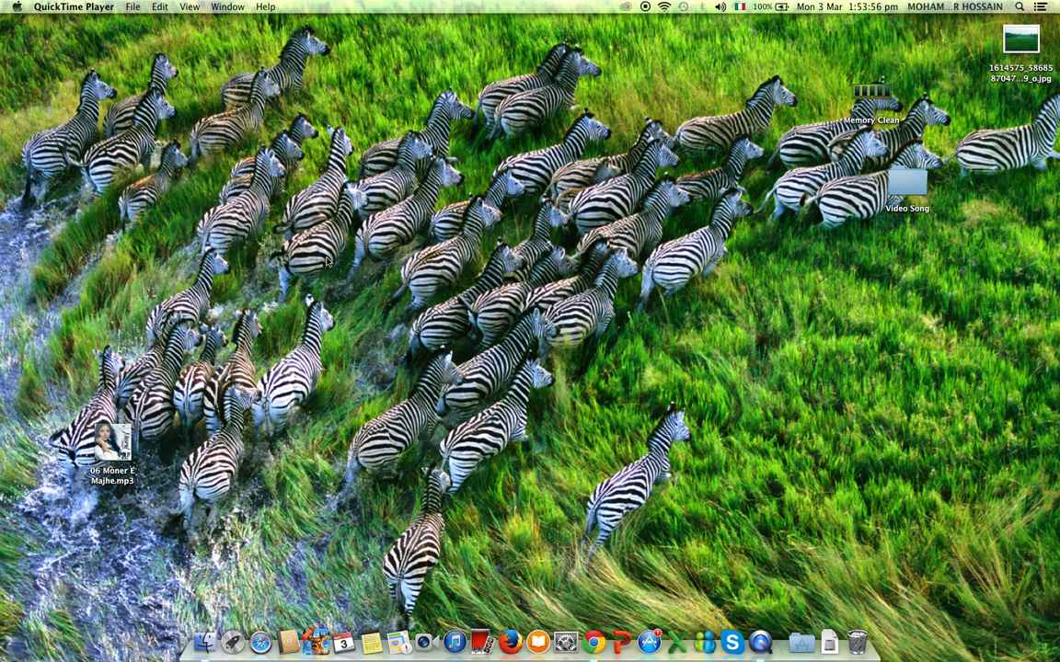
{"action": "mouse_move", "coordinate": [309, 268]}
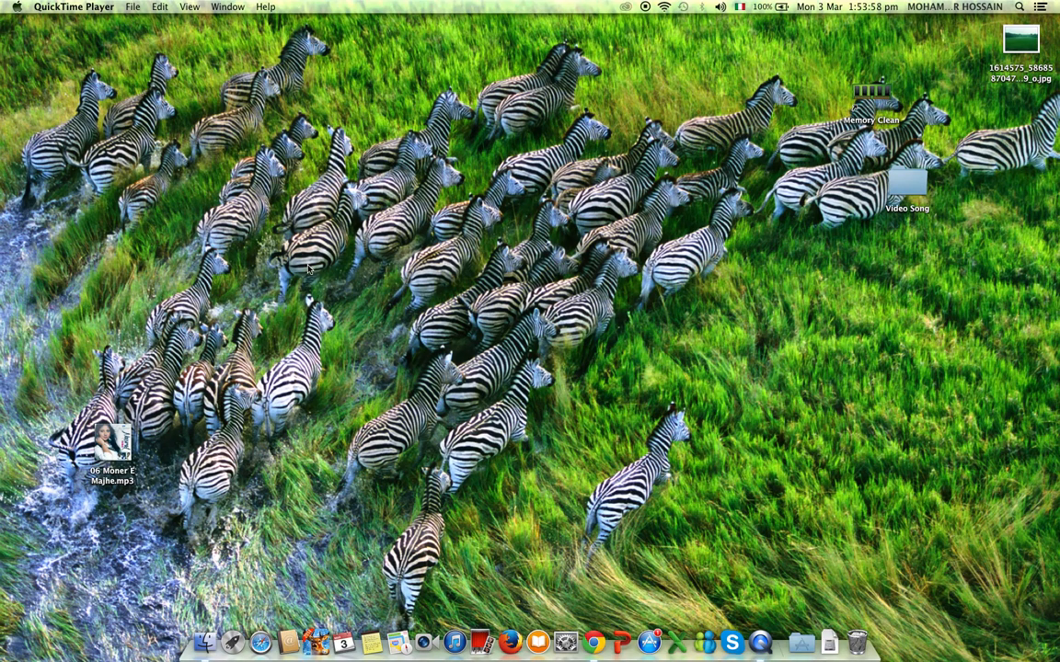
{"action": "mouse_move", "coordinate": [193, 167]}
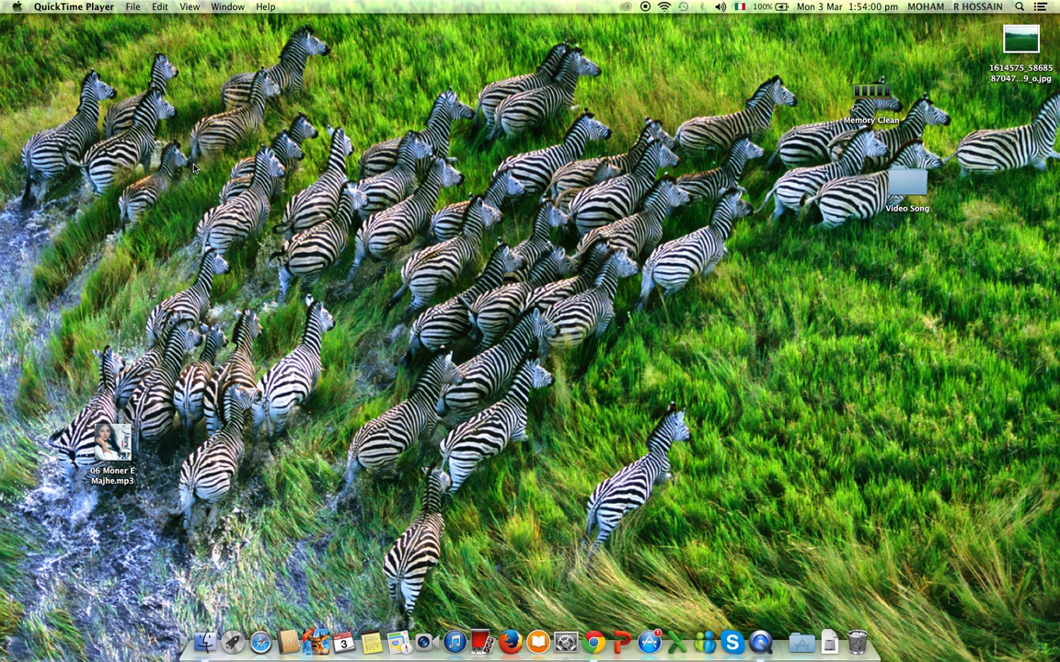
{"action": "mouse_move", "coordinate": [48, 46]}
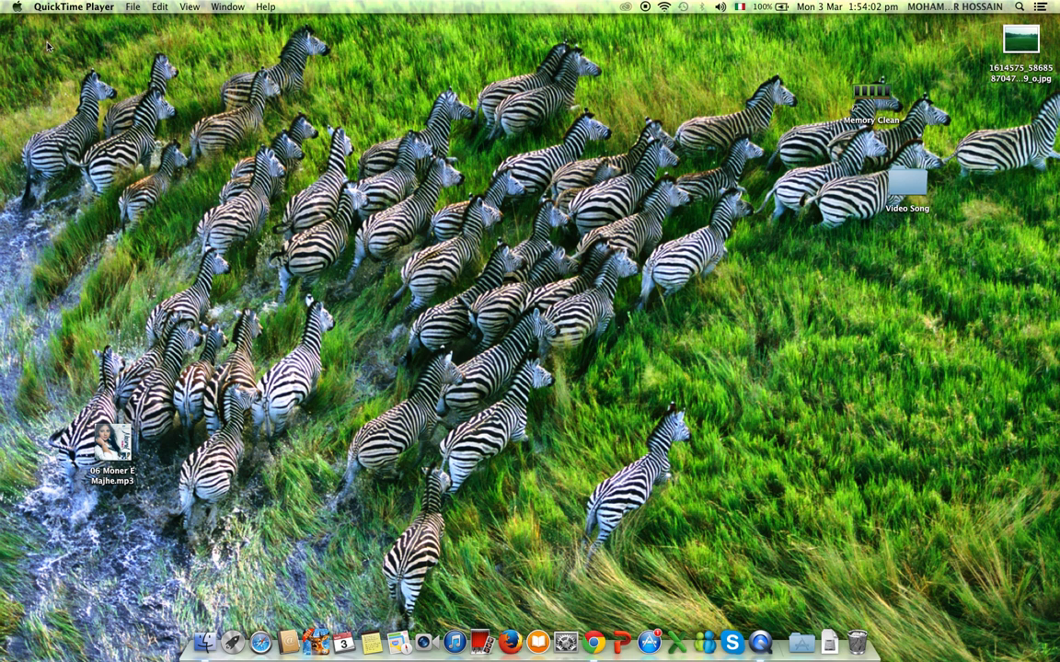
{"action": "mouse_move", "coordinate": [67, 37]}
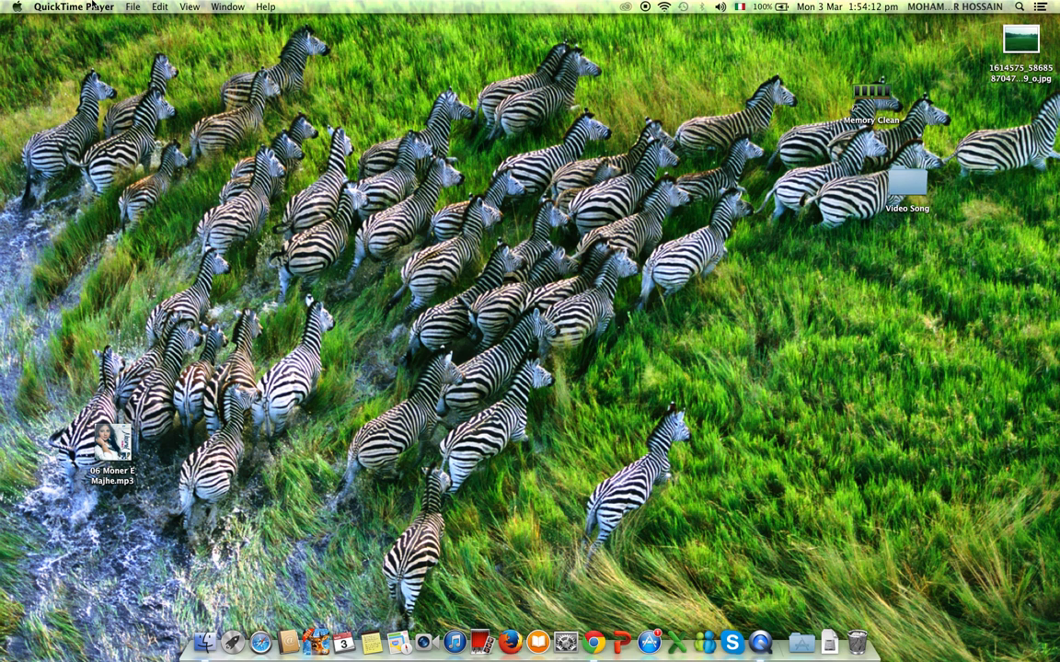
{"action": "mouse_move", "coordinate": [187, 10]}
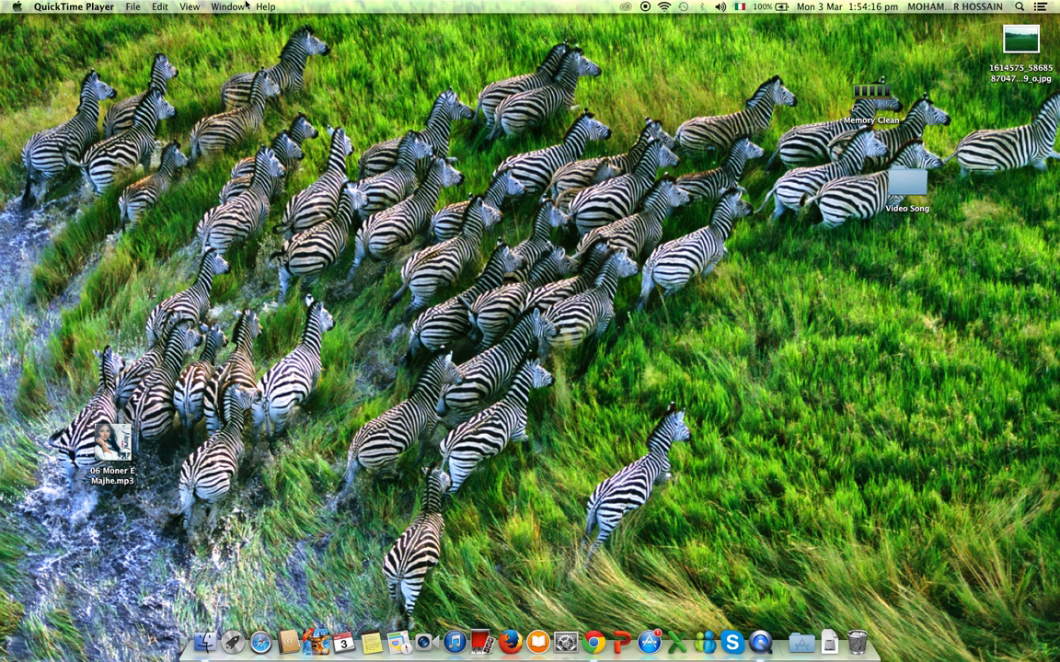
{"action": "mouse_move", "coordinate": [296, 60]}
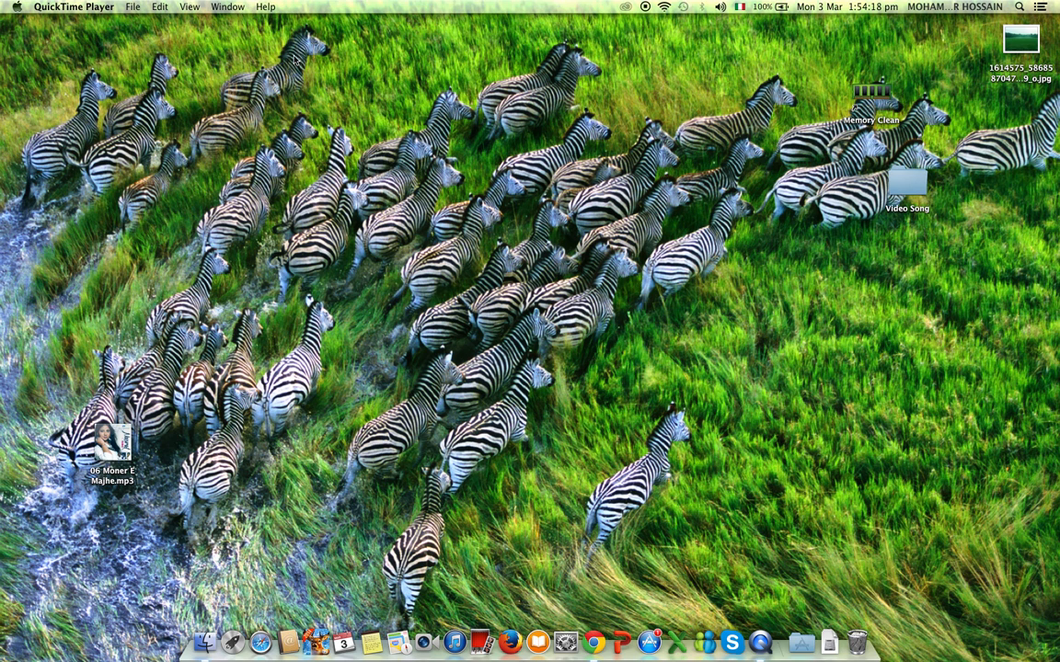
{"action": "mouse_move", "coordinate": [416, 357]}
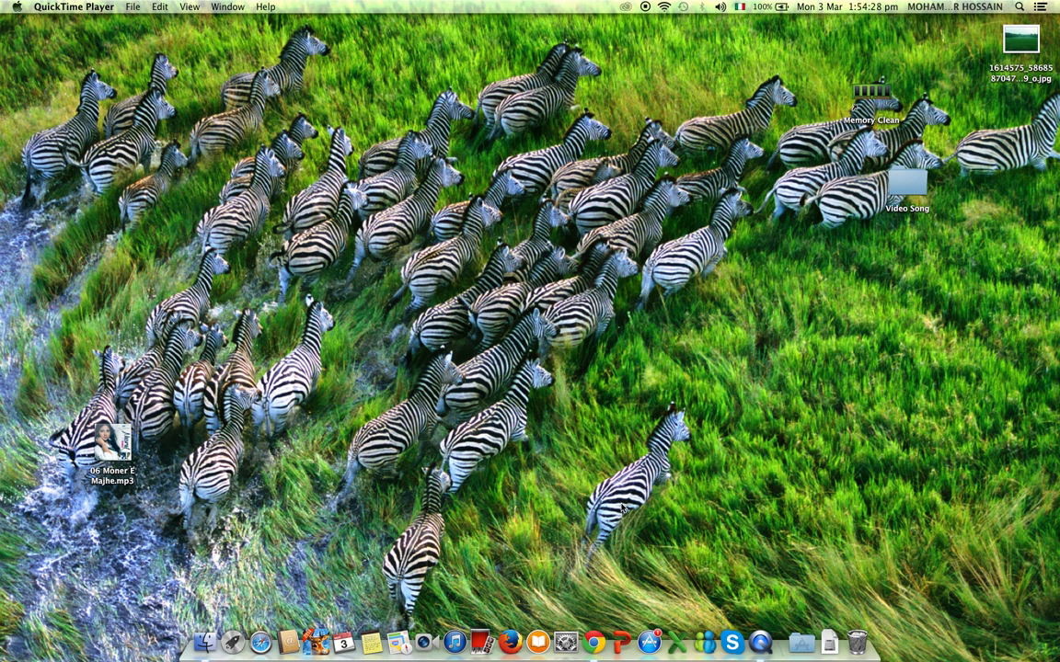
{"action": "mouse_move", "coordinate": [490, 359]}
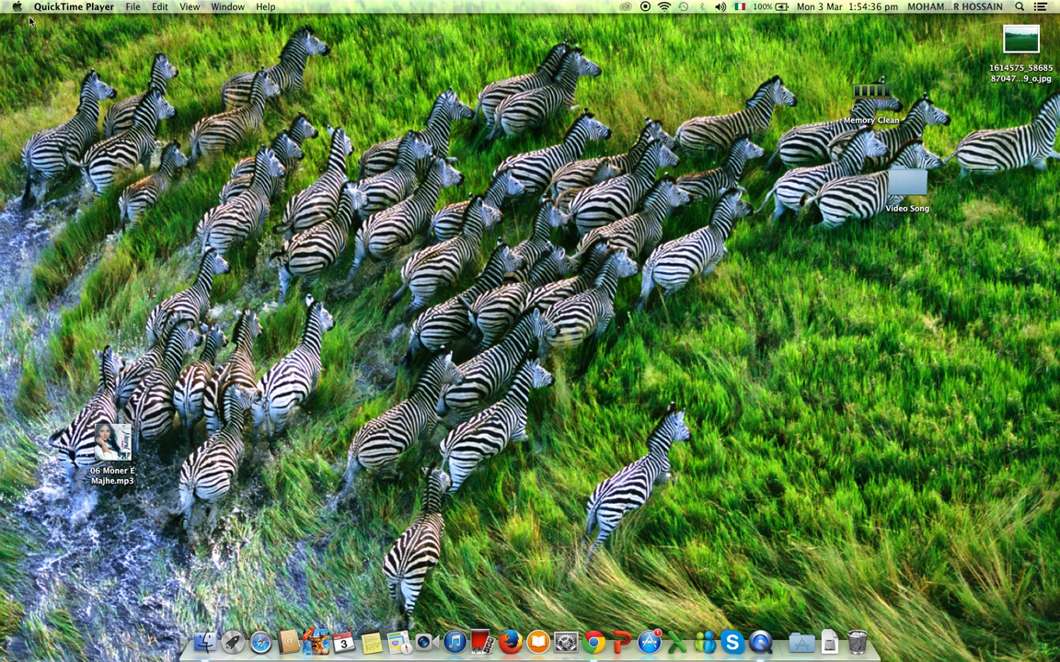
- Open System Preferences from the Apple menu to show all preference panes
{"action": "left_click", "coordinate": [16, 7]}
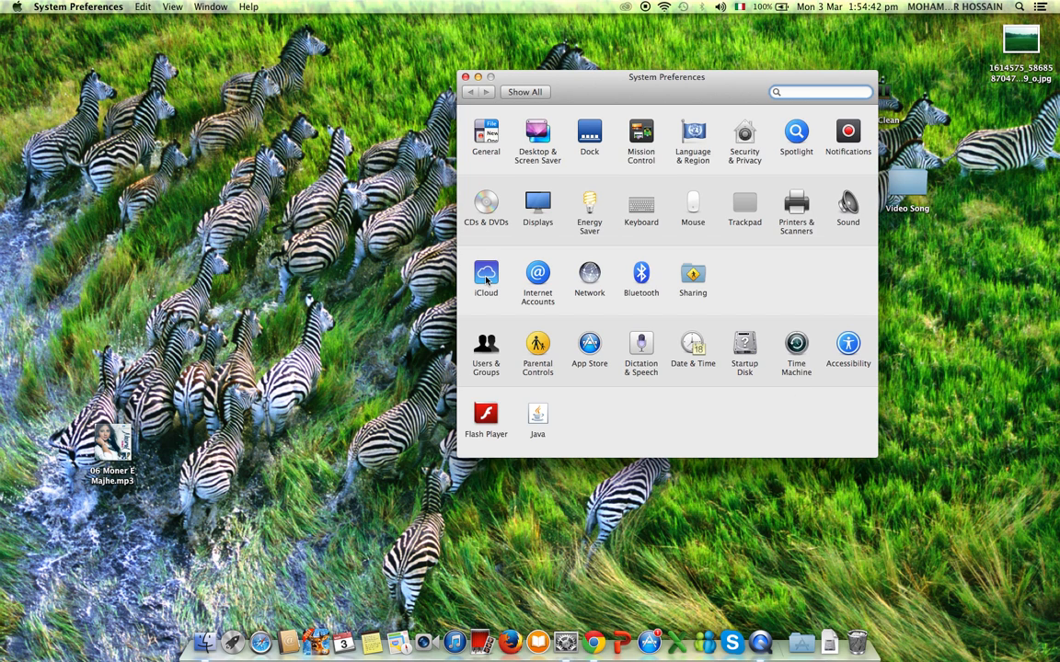
{"action": "mouse_move", "coordinate": [661, 178]}
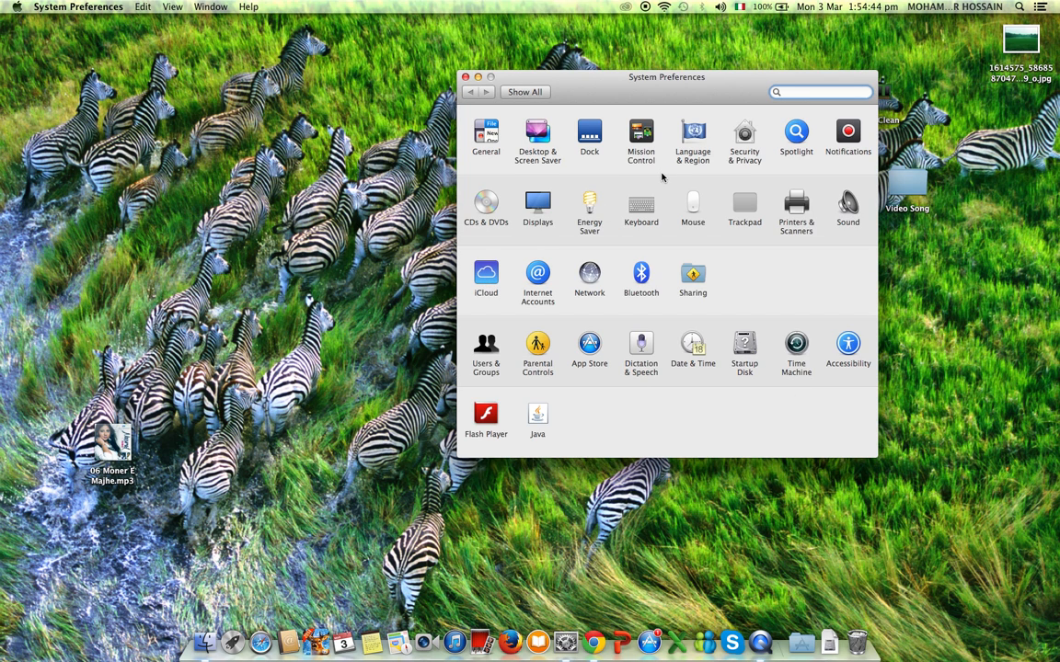
{"action": "mouse_move", "coordinate": [744, 209]}
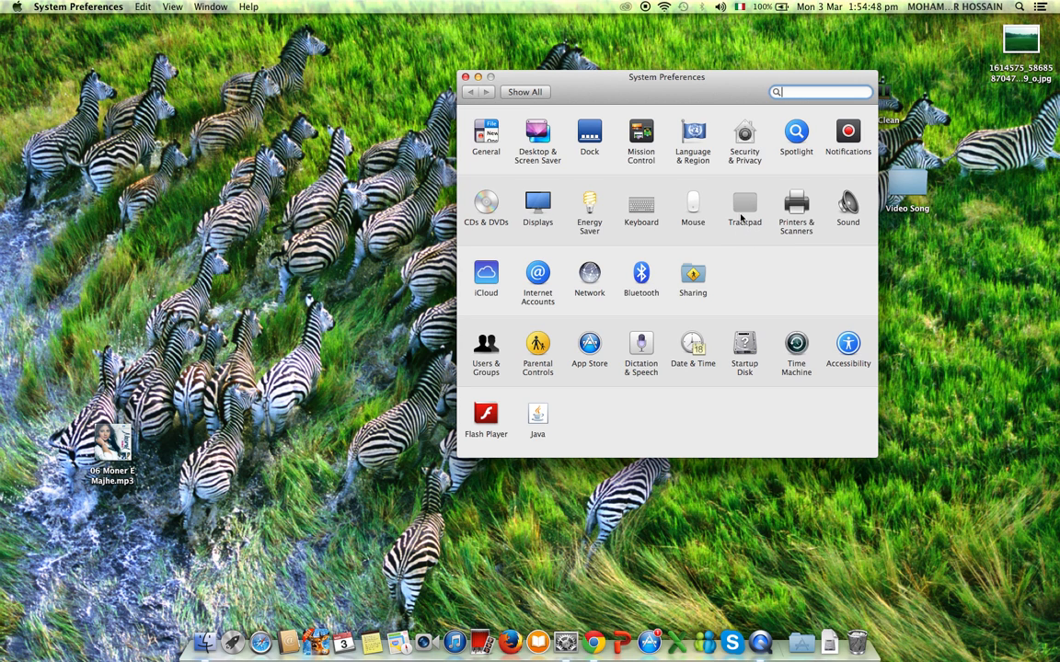
{"action": "mouse_move", "coordinate": [782, 186]}
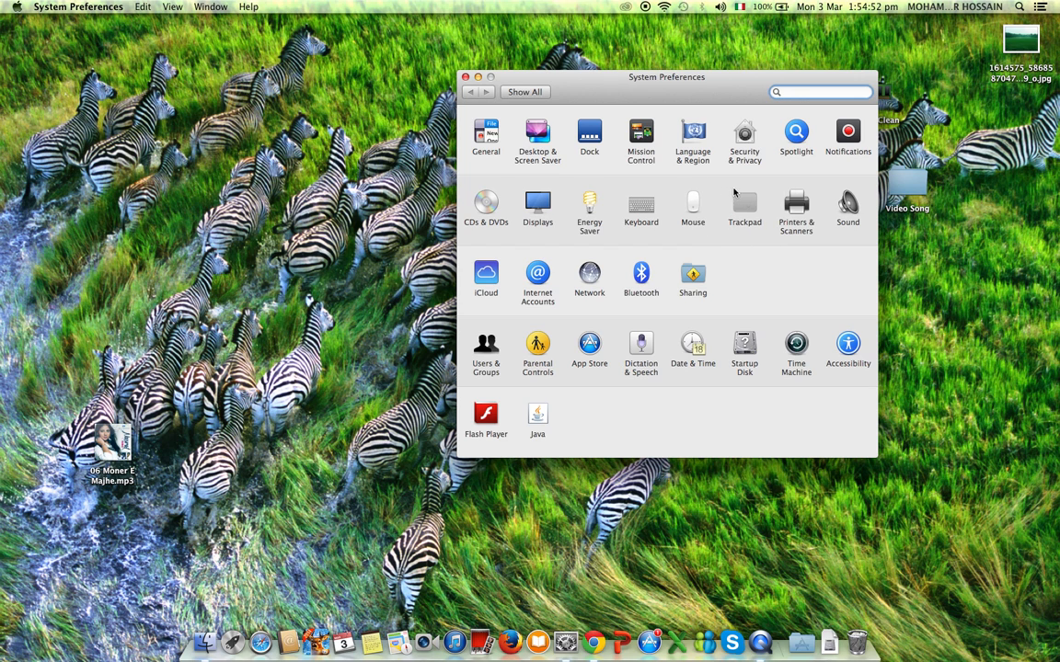
{"action": "mouse_move", "coordinate": [745, 206]}
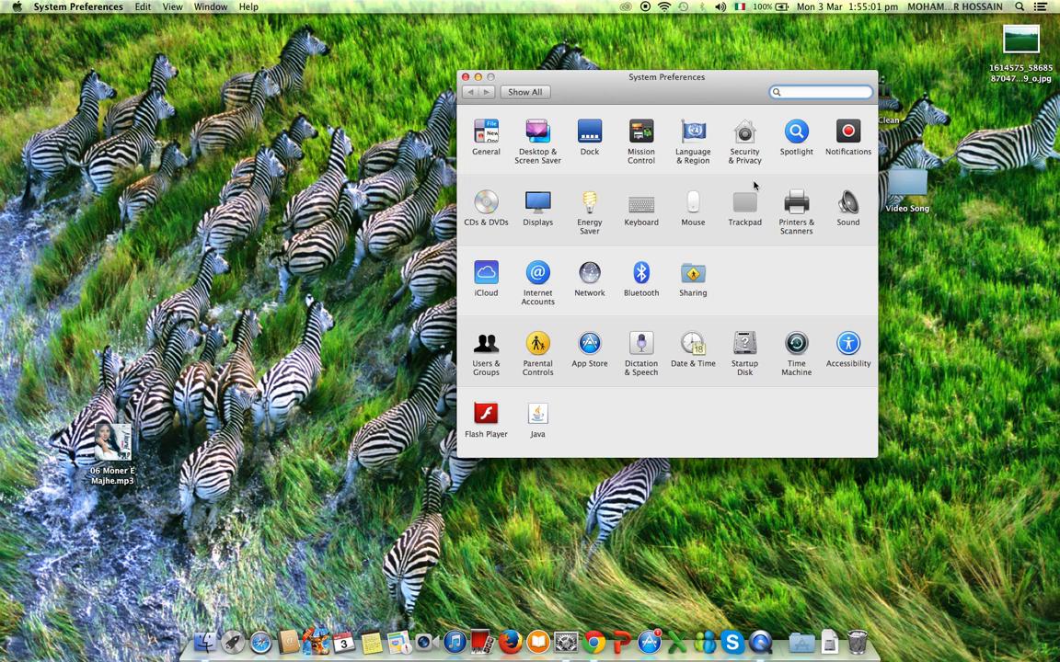
{"action": "mouse_move", "coordinate": [736, 219]}
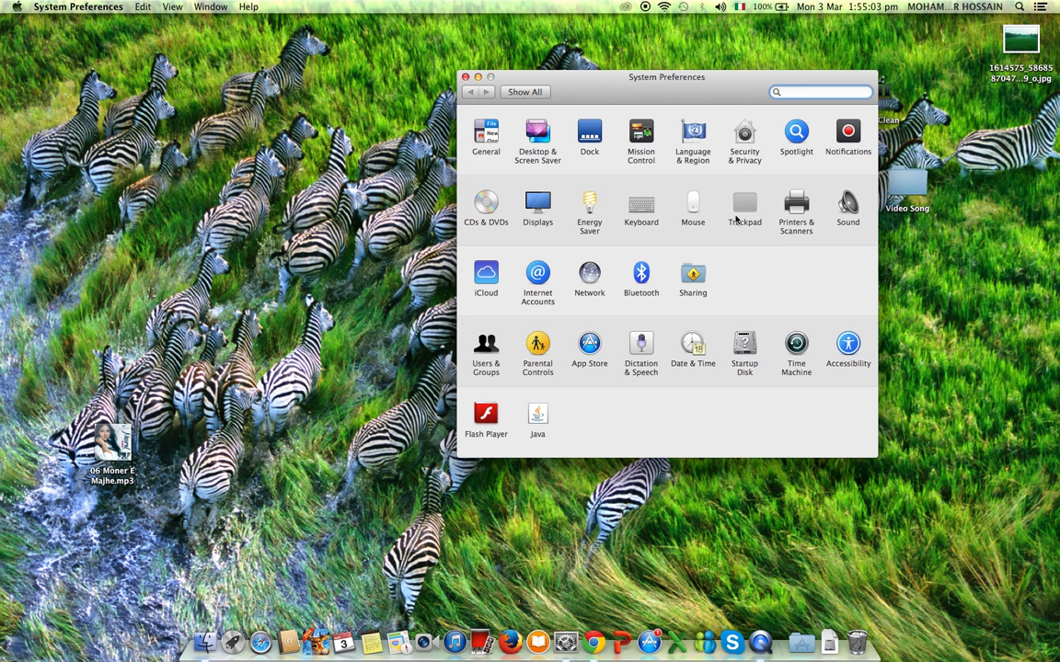
{"action": "mouse_move", "coordinate": [735, 216]}
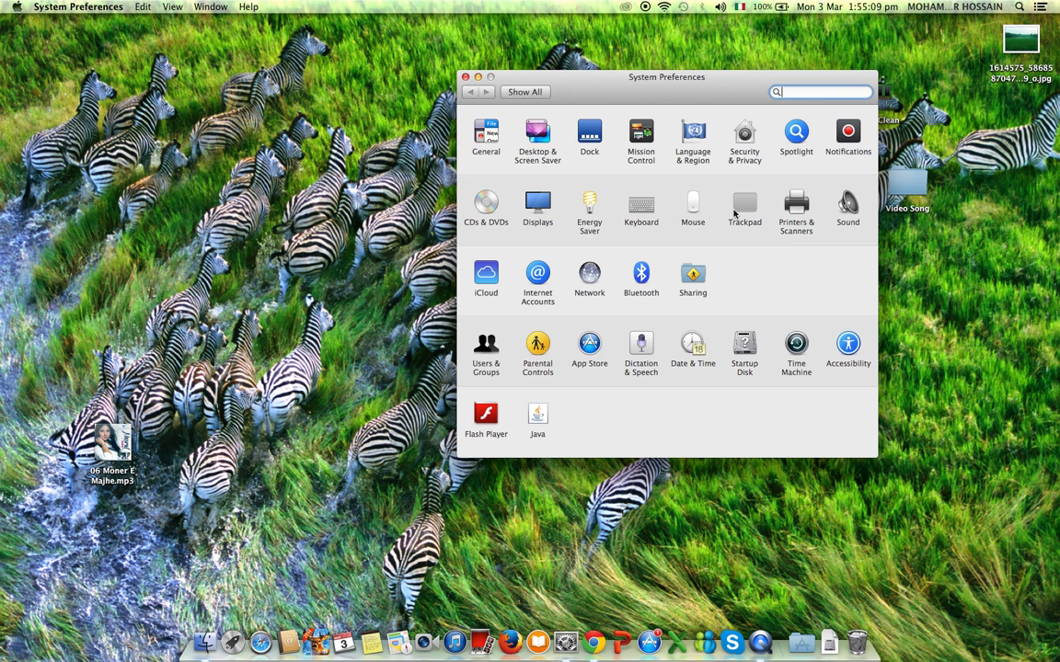
{"action": "mouse_move", "coordinate": [740, 212]}
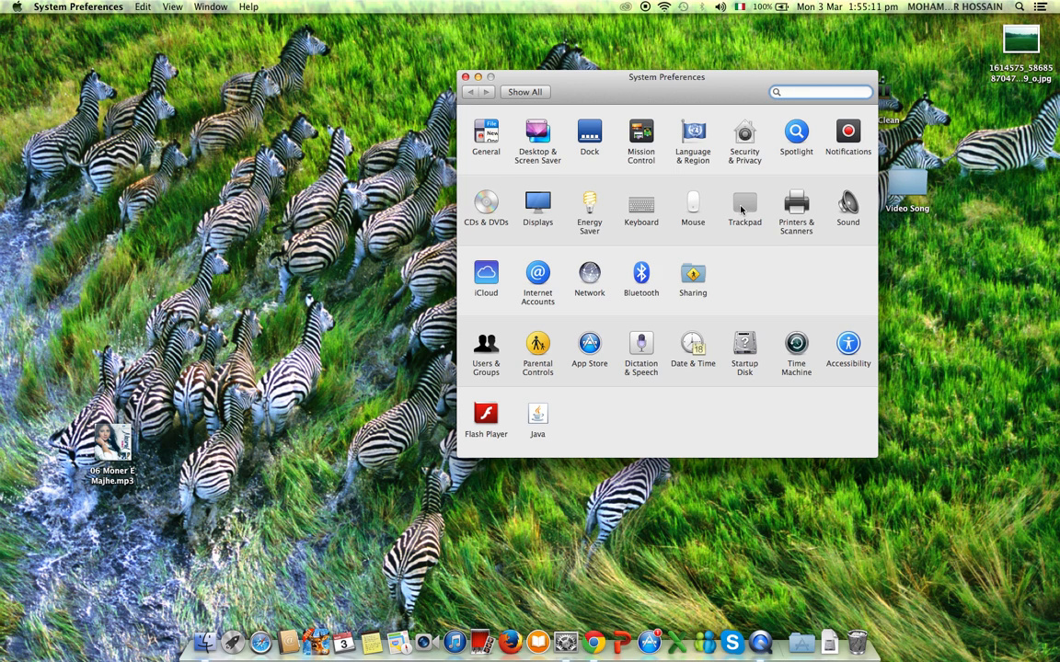
- Open the Trackpad pane and enable 'Tap to click' on Point & Click
{"action": "left_click", "coordinate": [745, 209]}
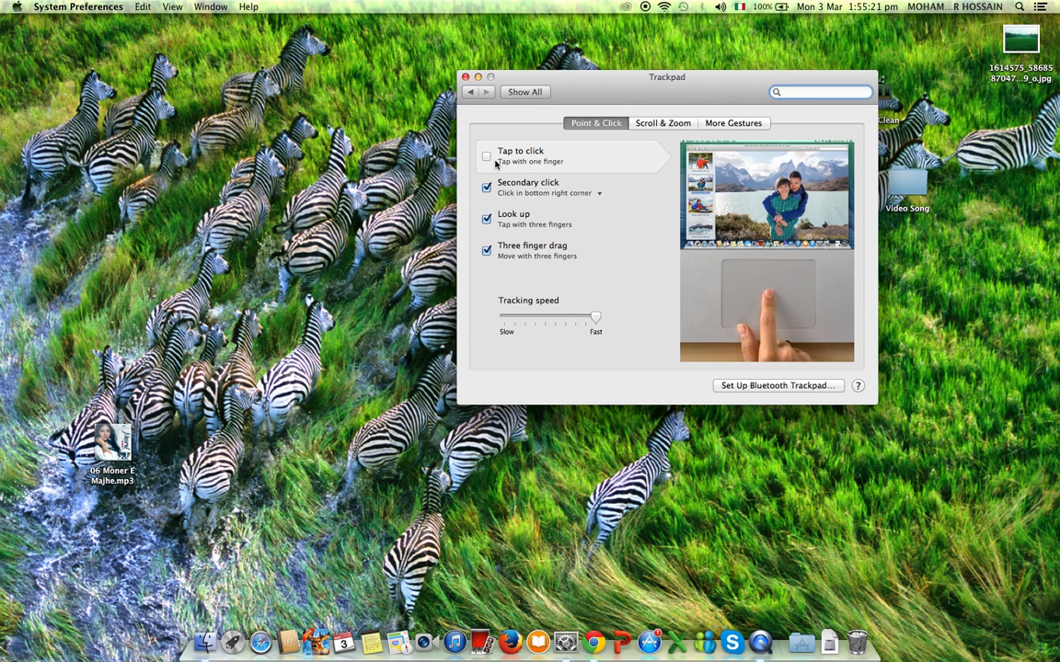
{"action": "left_click", "coordinate": [486, 157]}
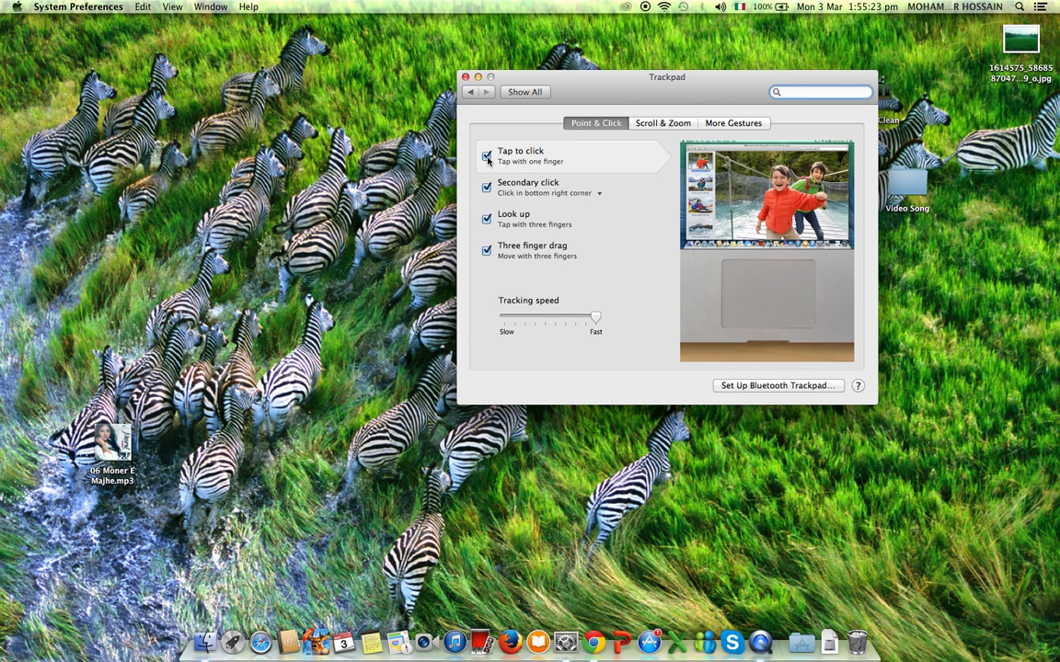
{"action": "mouse_move", "coordinate": [513, 219]}
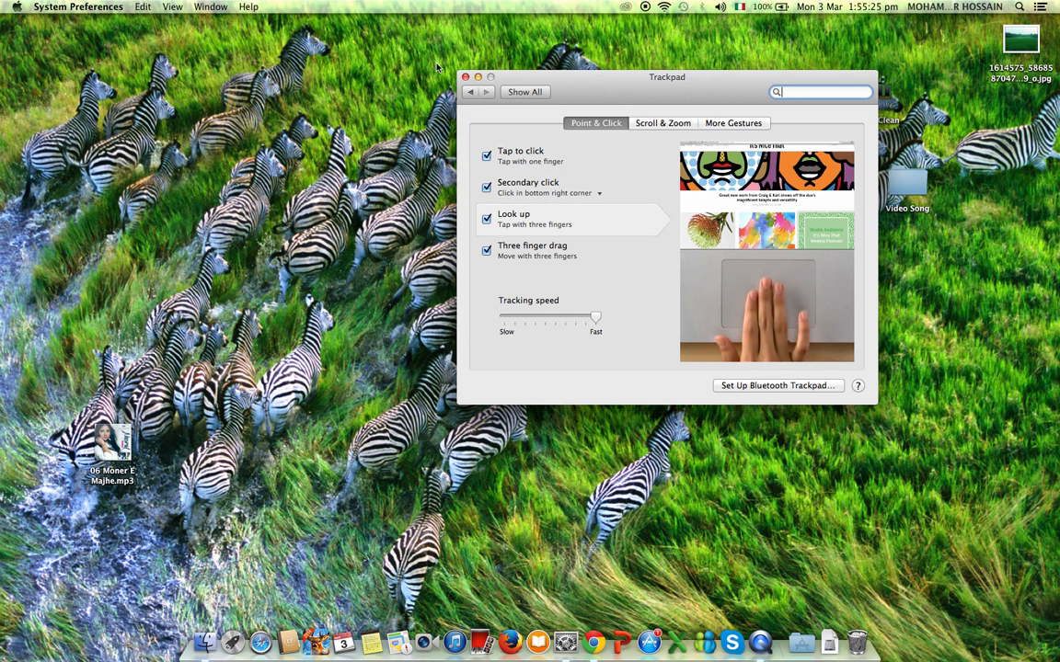